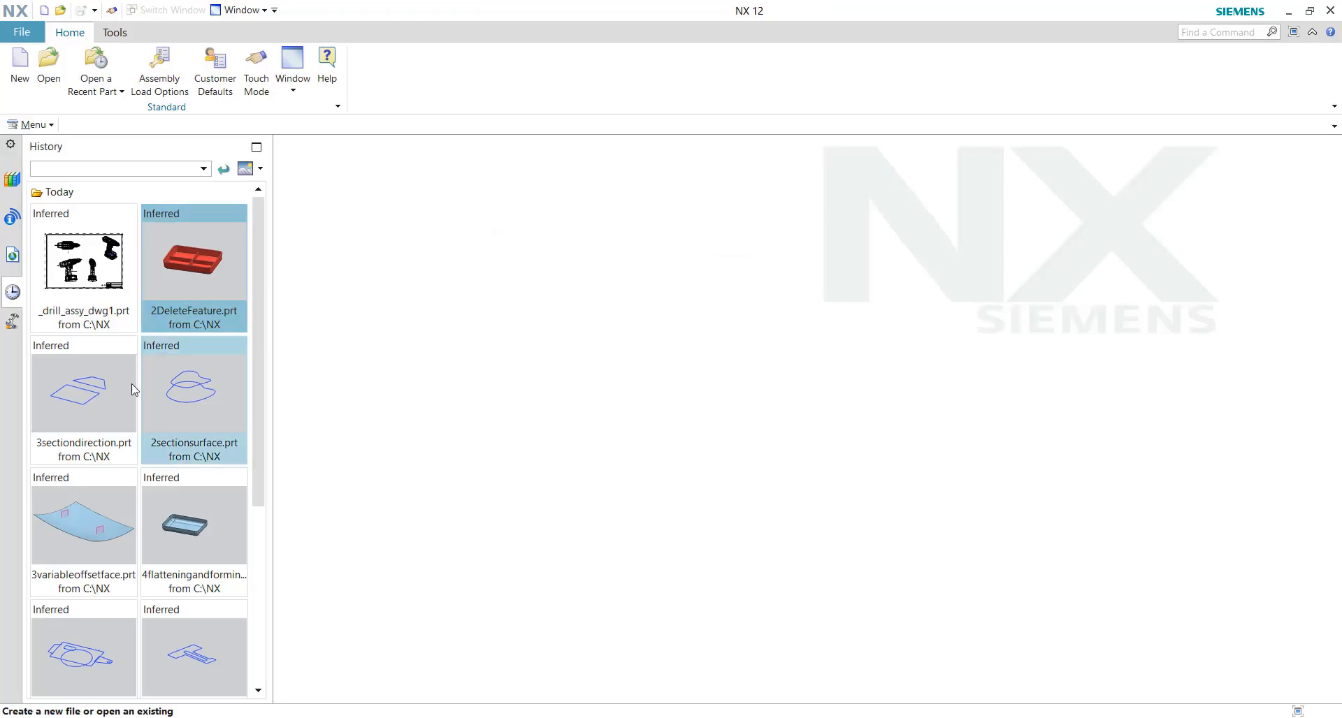
Create a new part, model1.prt, from the Model template
{"action": "left_click", "coordinate": [18, 67]}
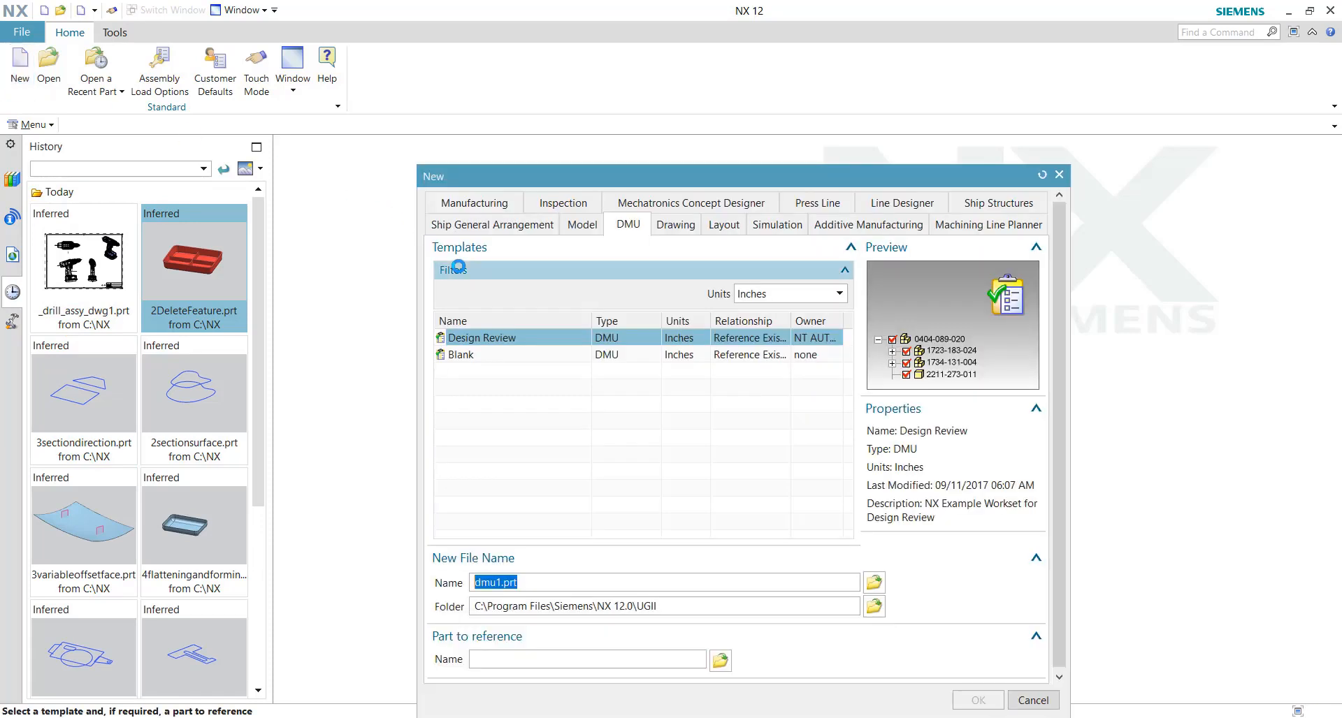
{"action": "left_click", "coordinate": [581, 224]}
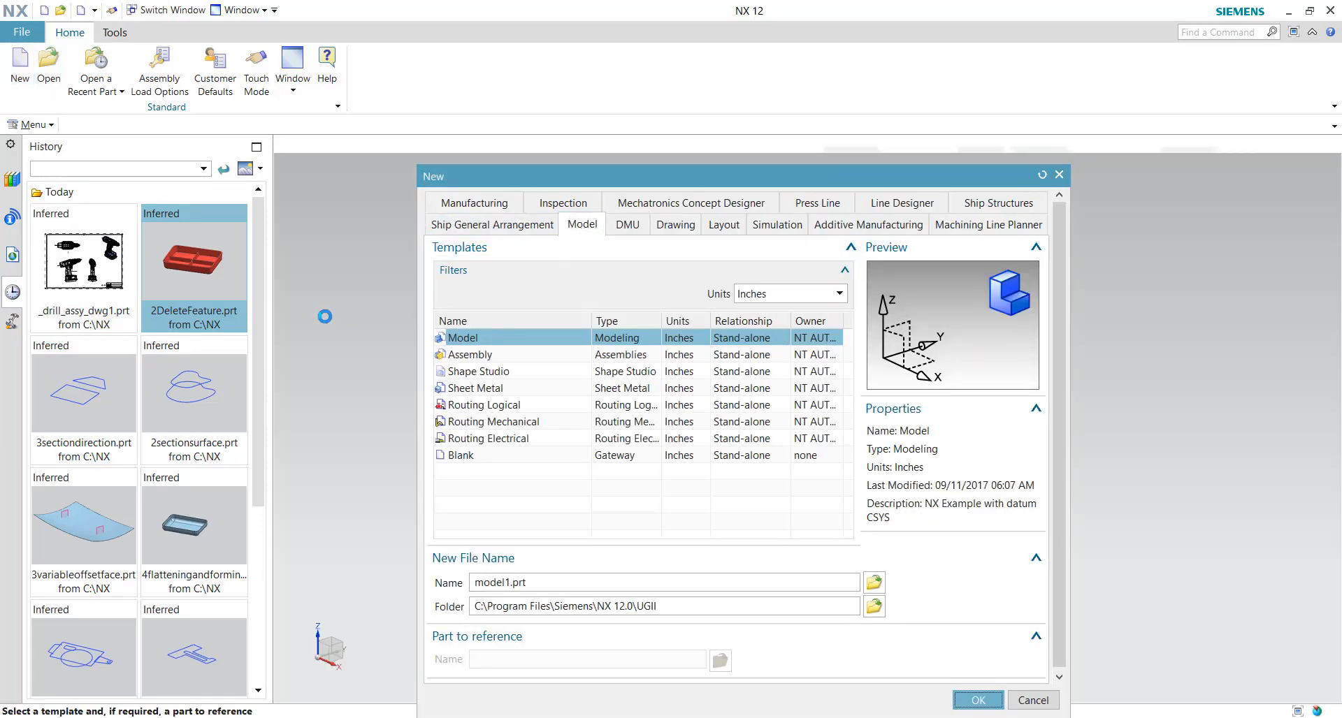
{"action": "left_click", "coordinate": [977, 700]}
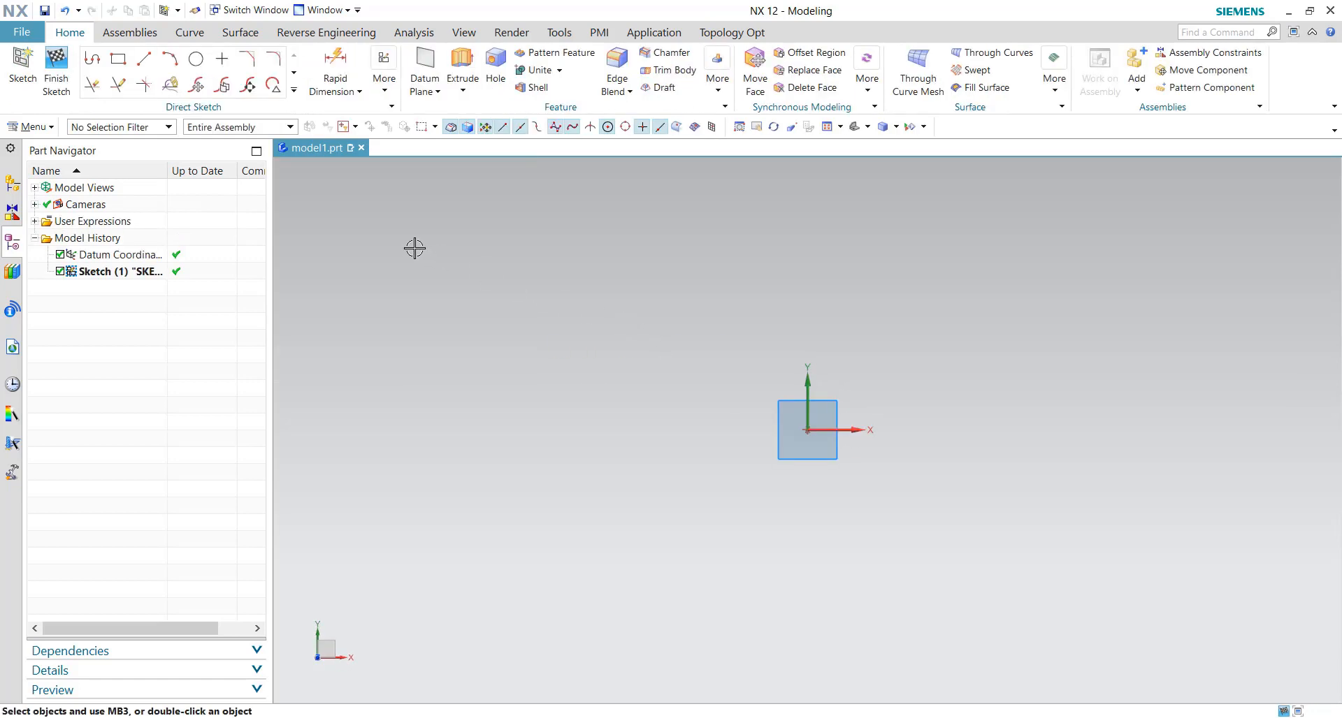
Sketch a larger circle at left and a smaller circle at right above the origin
{"action": "left_click", "coordinate": [196, 58]}
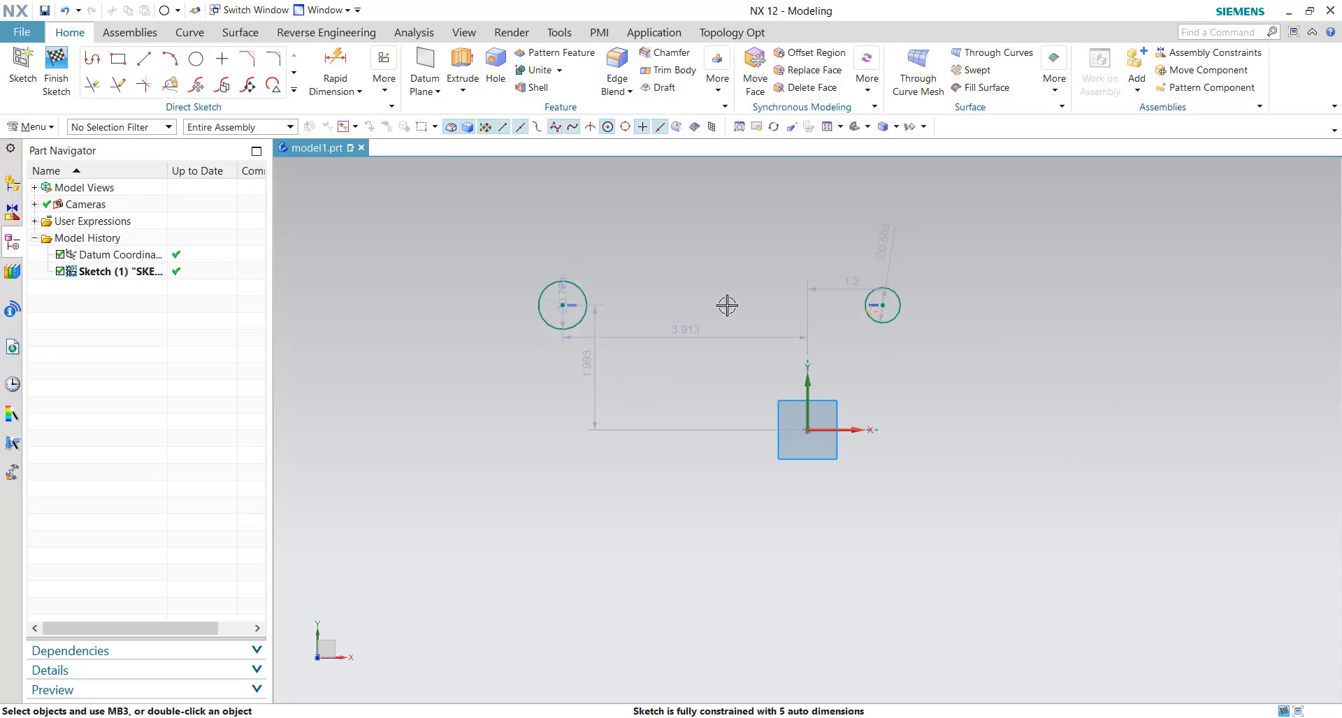
{"action": "mouse_move", "coordinate": [882, 305]}
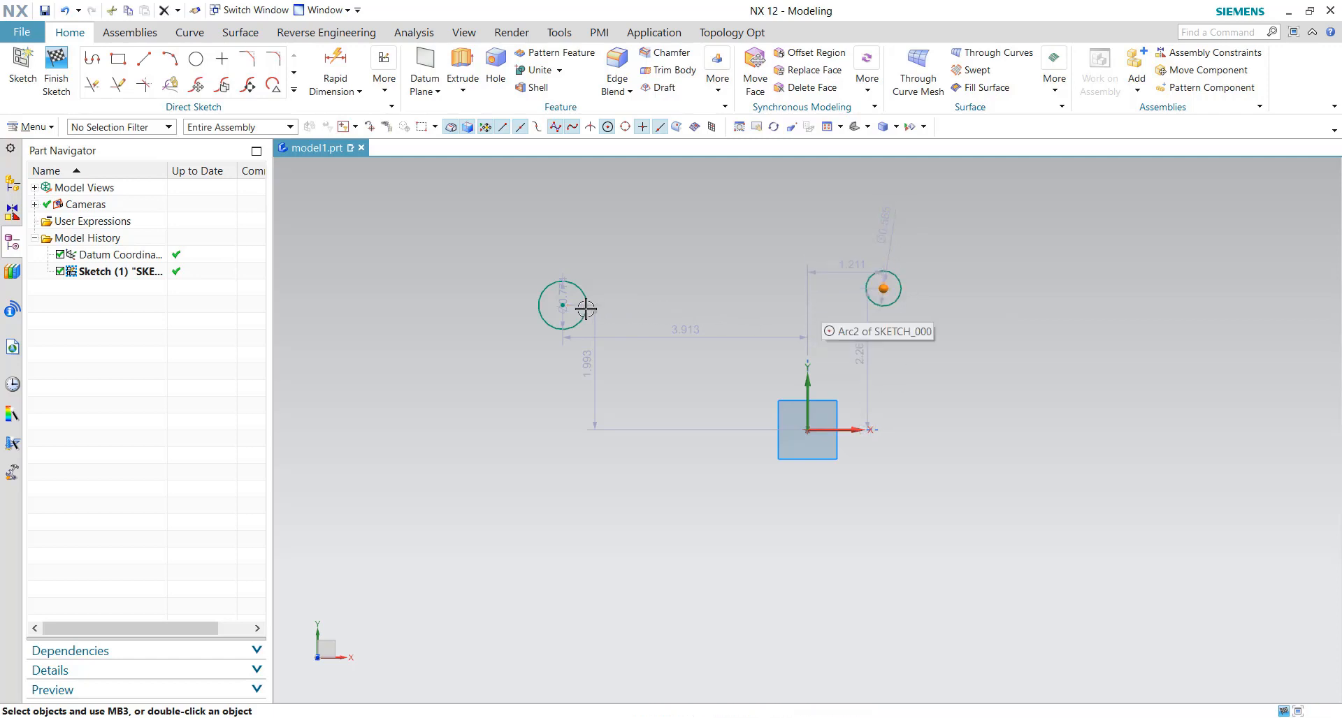
{"action": "mouse_move", "coordinate": [627, 289]}
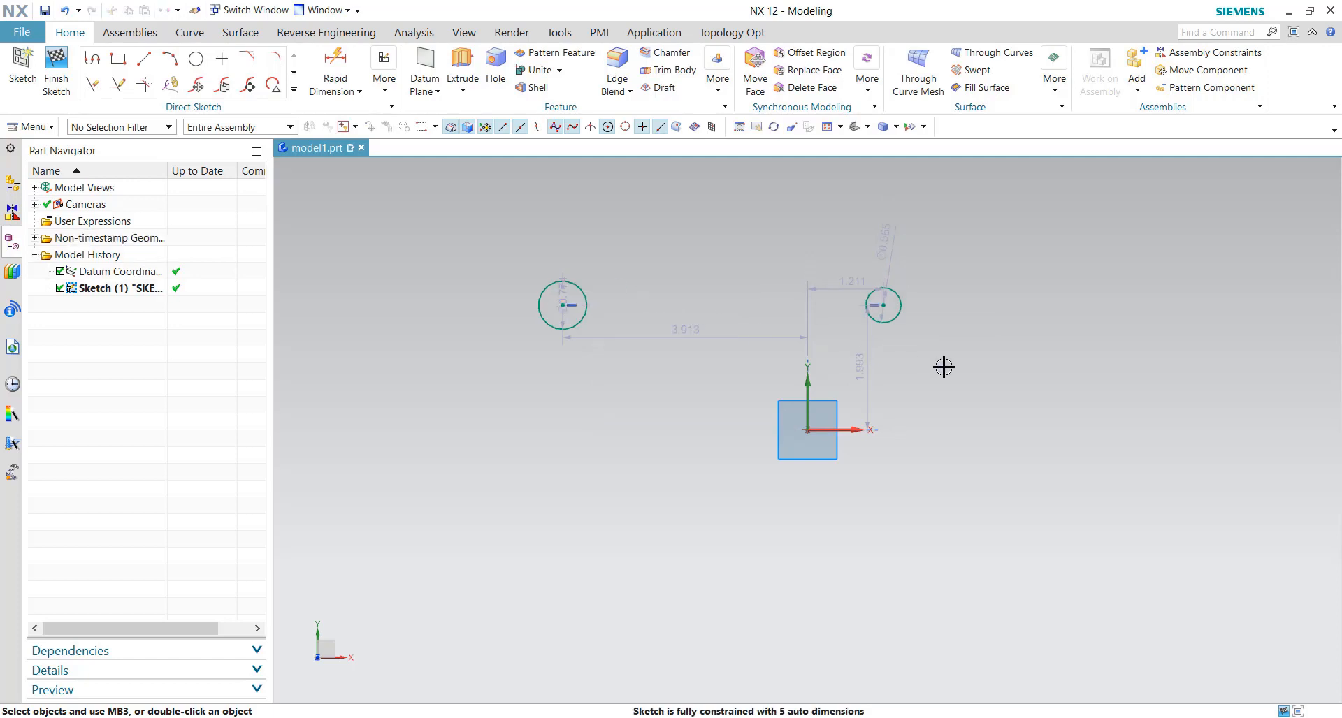
{"action": "mouse_move", "coordinate": [511, 264]}
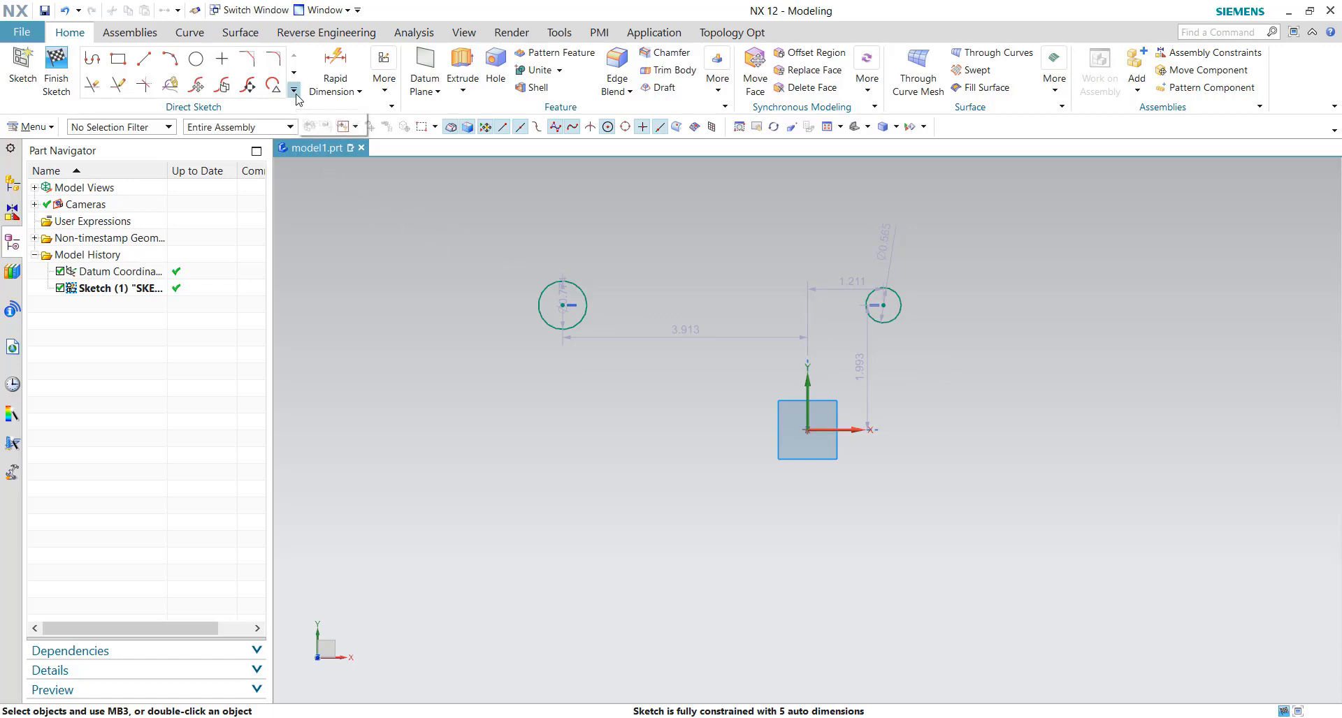
Switch off Horizontal Alignment in Inferred Constraints and Dimensions and confirm
{"action": "left_click", "coordinate": [293, 89]}
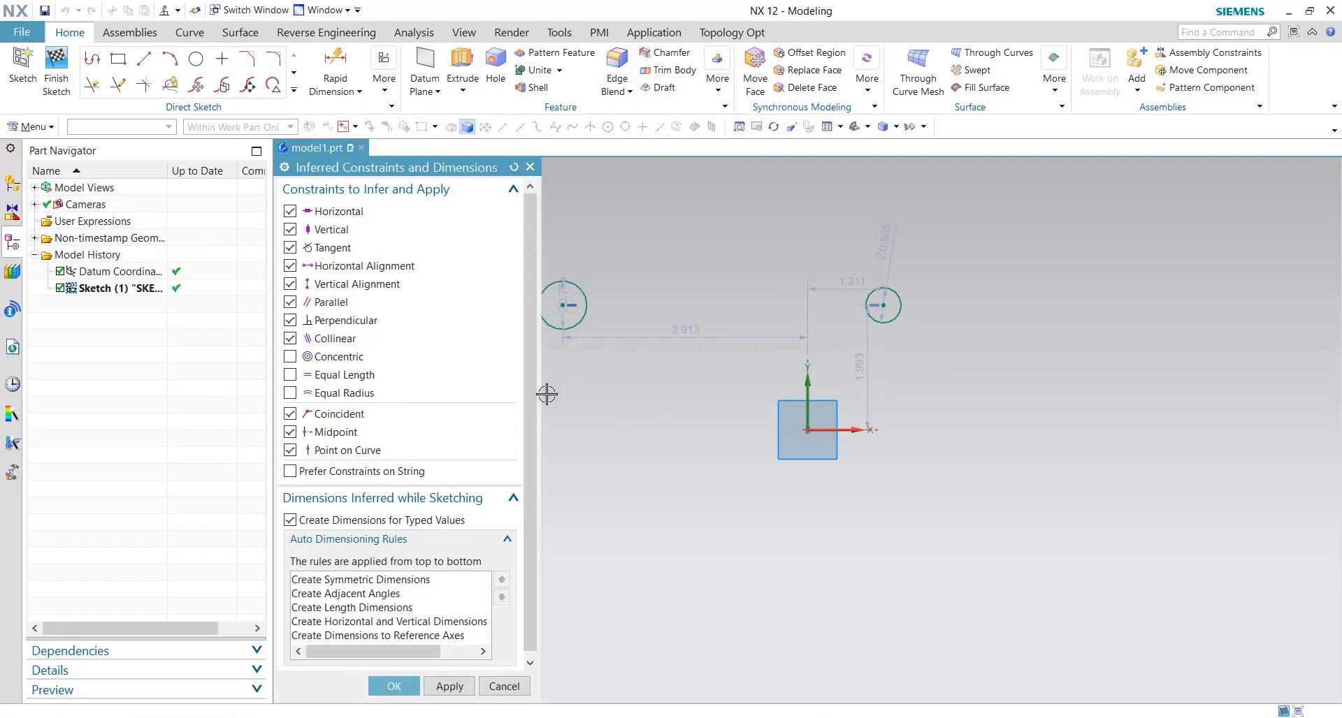
{"action": "mouse_move", "coordinate": [330, 284]}
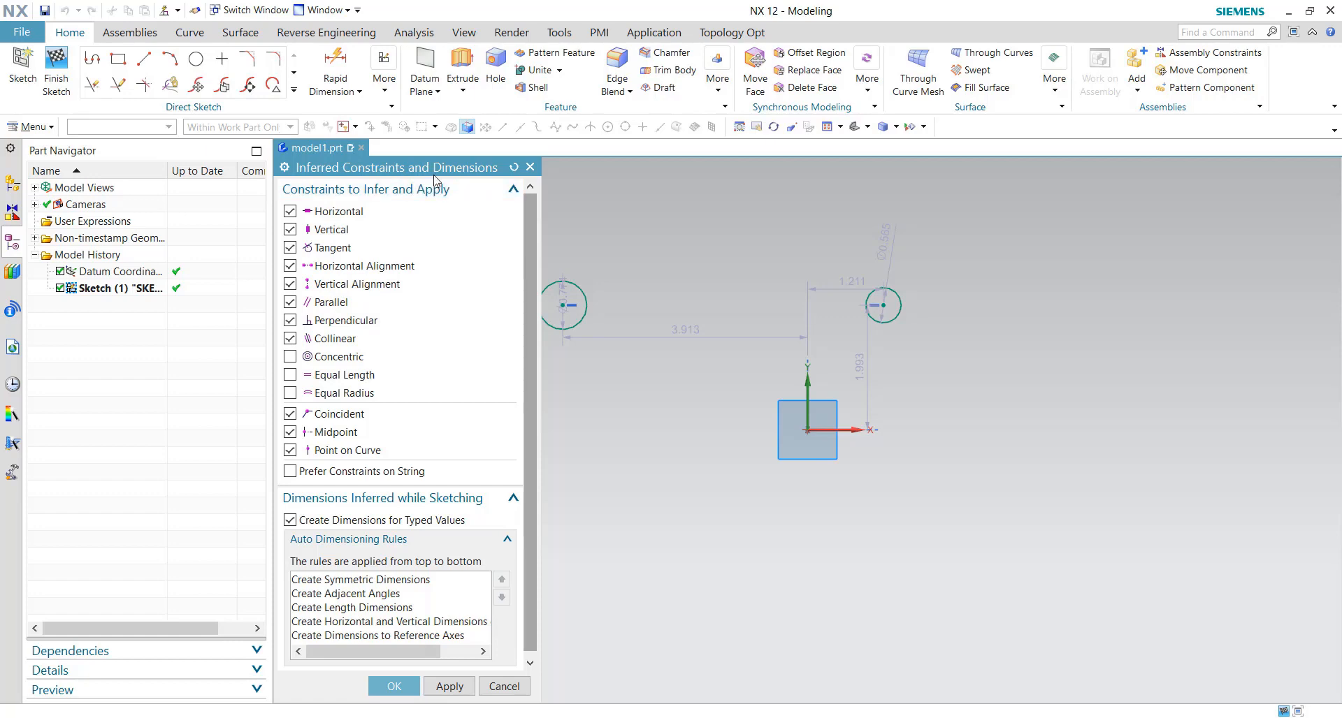
{"action": "left_click", "coordinate": [291, 265]}
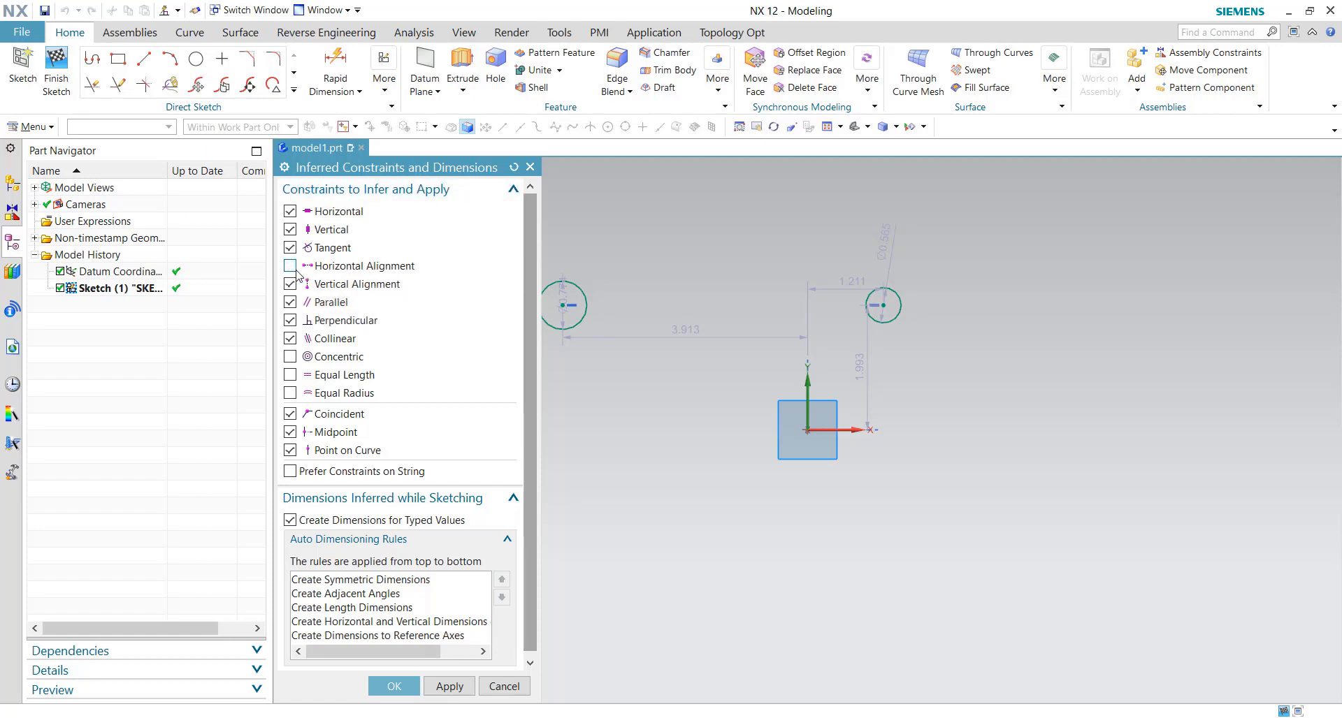
{"action": "left_click", "coordinate": [291, 266]}
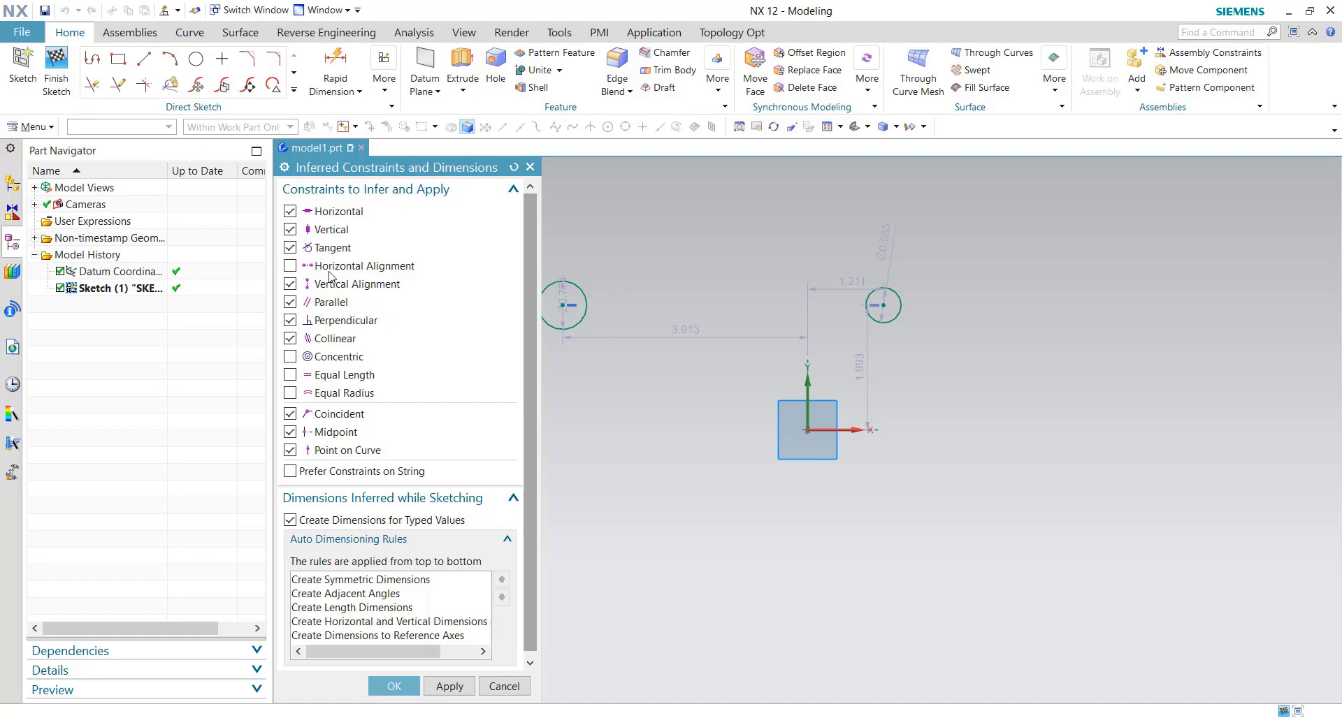
{"action": "left_click", "coordinate": [393, 686]}
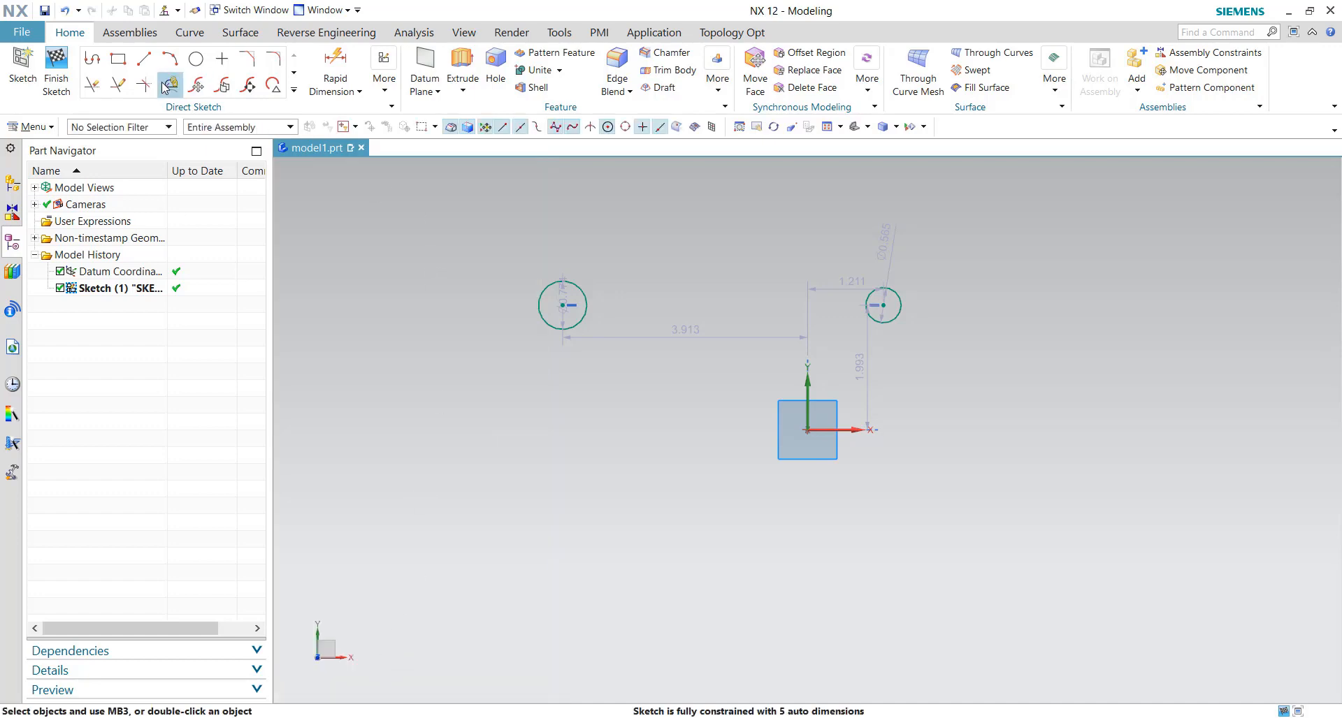
Place a circle lower right of the origin and drag it further down
{"action": "left_click", "coordinate": [196, 57]}
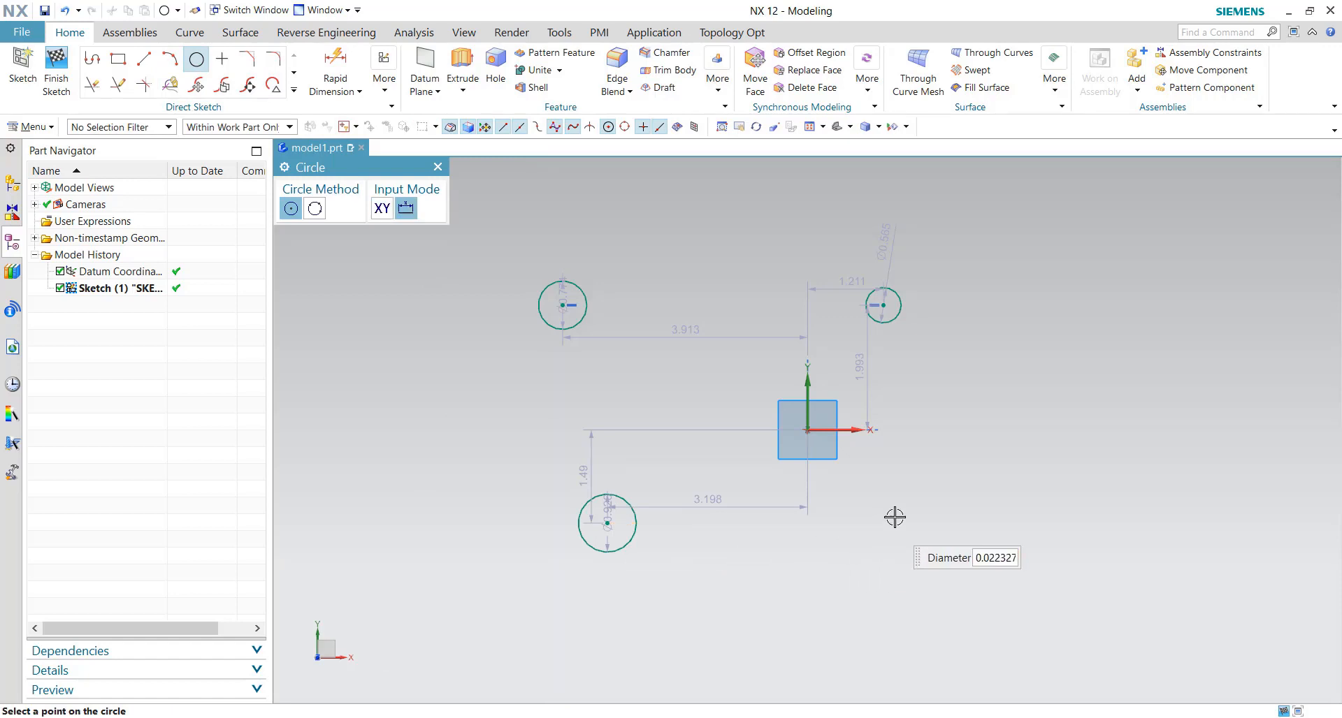
{"action": "left_click", "coordinate": [890, 521]}
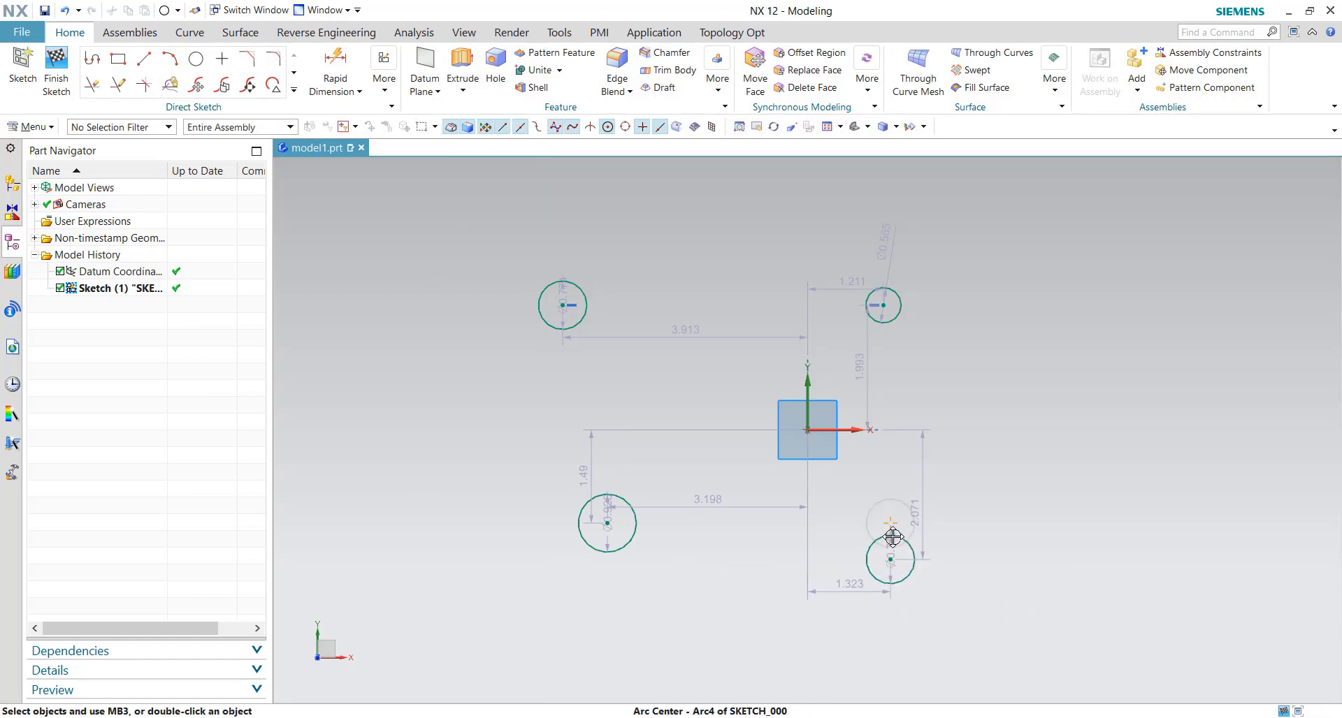
{"action": "left_click_drag", "start_coordinate": [892, 560], "coordinate": [892, 532]}
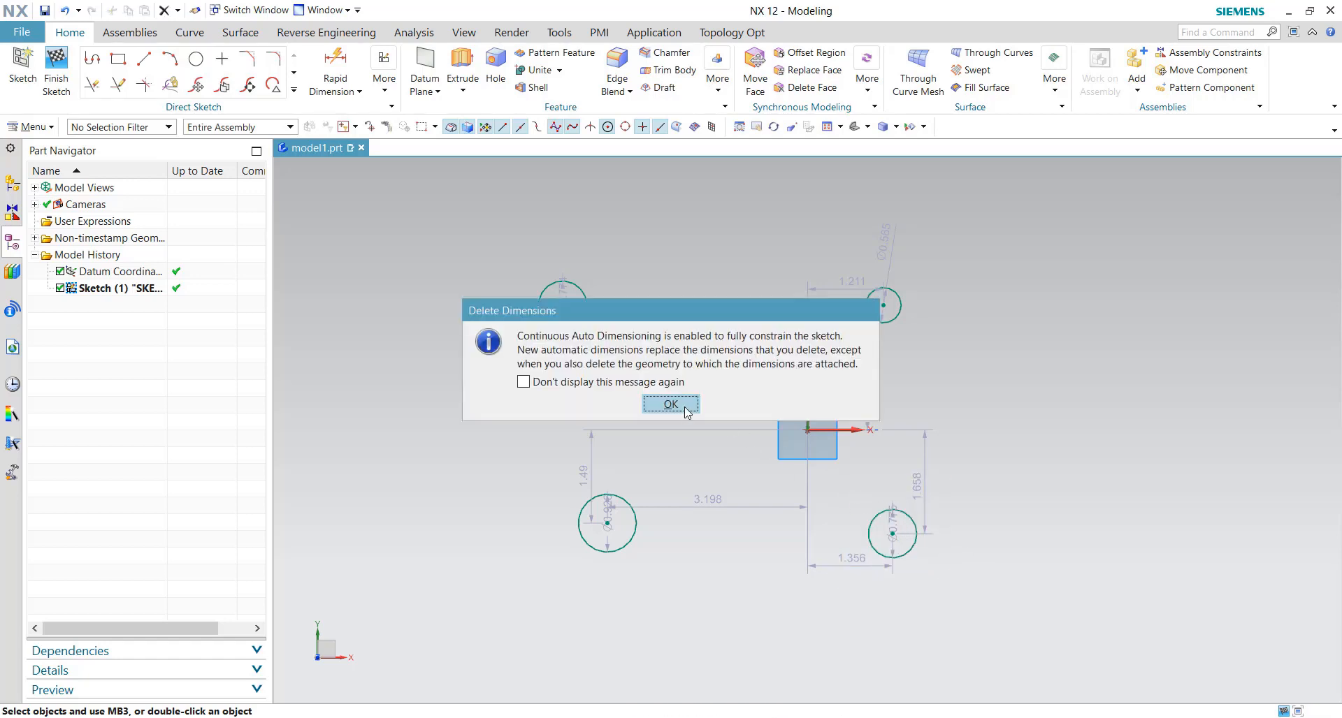
Accept the deletion notice and switch Horizontal Alignment inference back on
{"action": "left_click", "coordinate": [669, 403]}
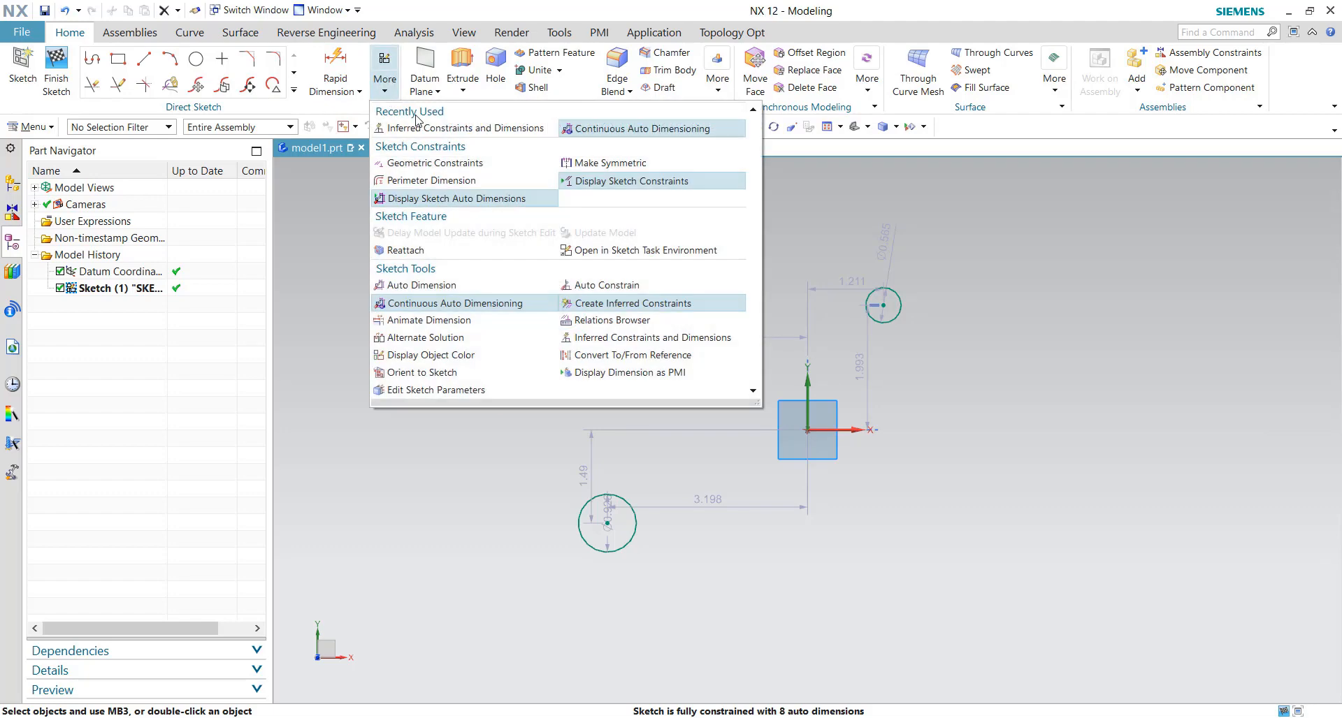
{"action": "mouse_move", "coordinate": [423, 336]}
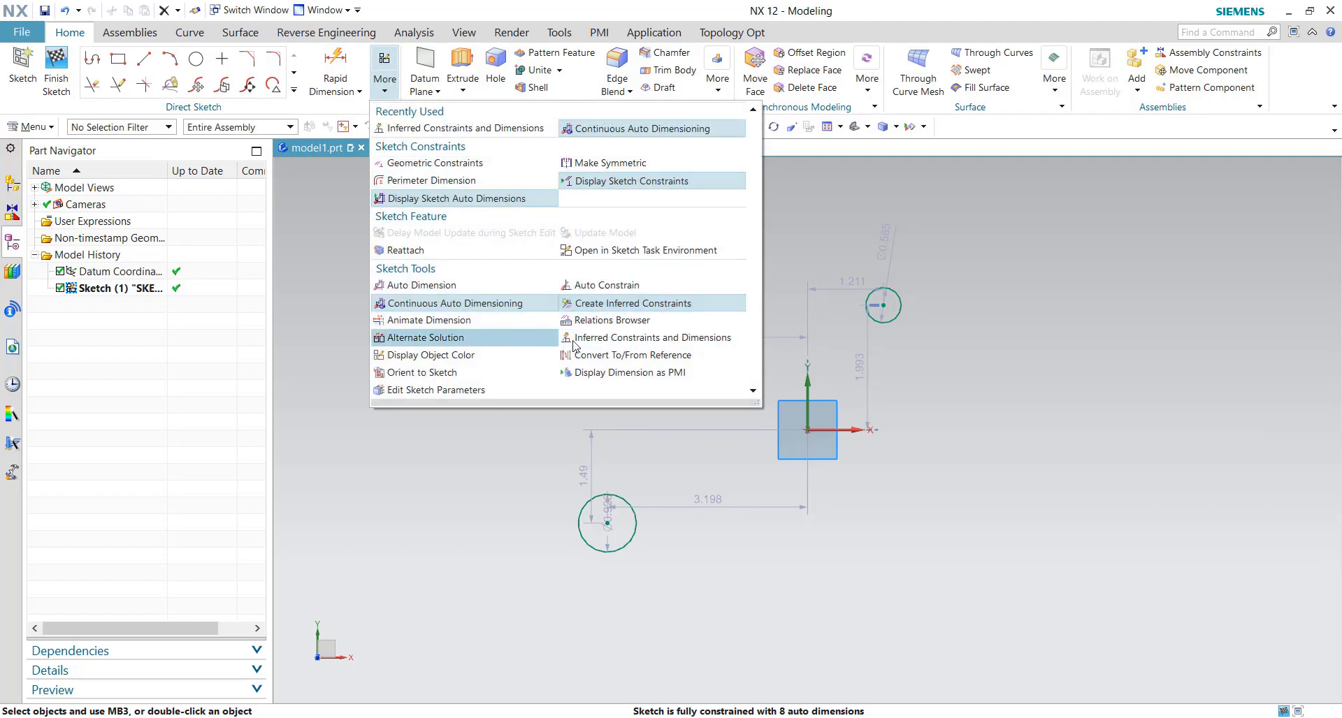
{"action": "left_click", "coordinate": [653, 337]}
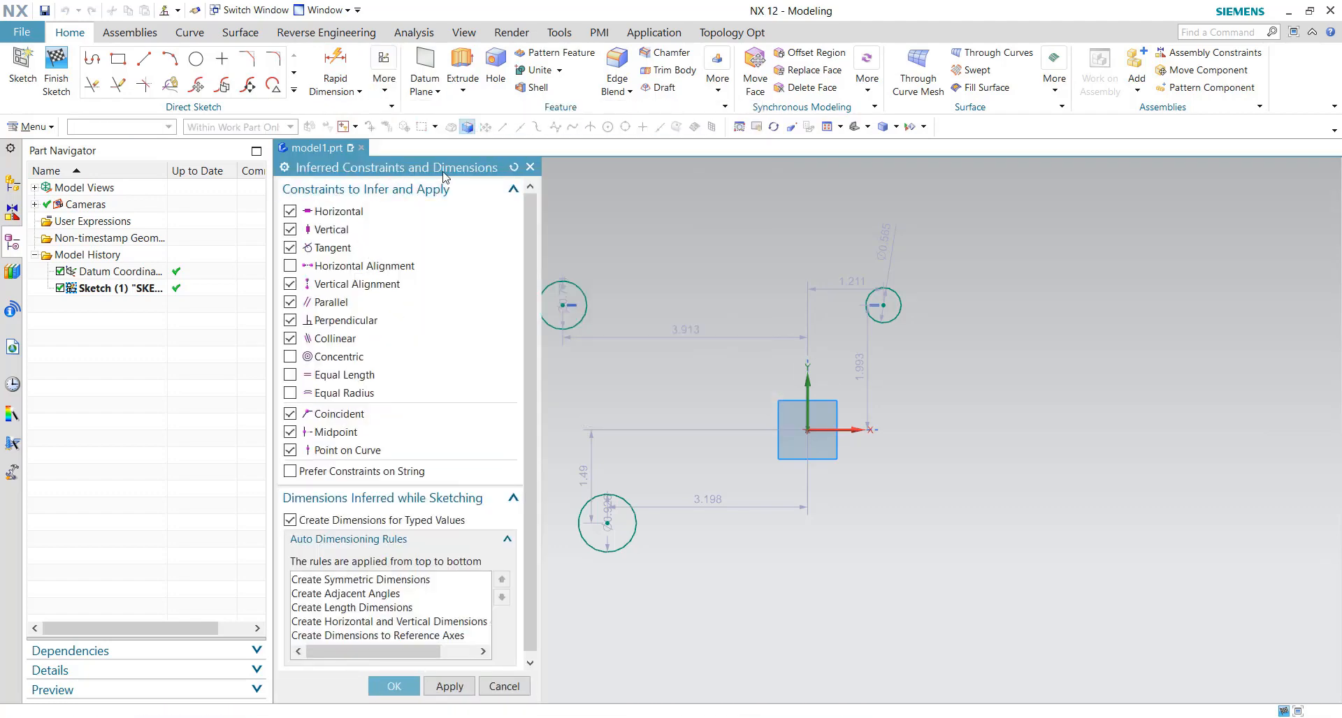
{"action": "left_click", "coordinate": [291, 265]}
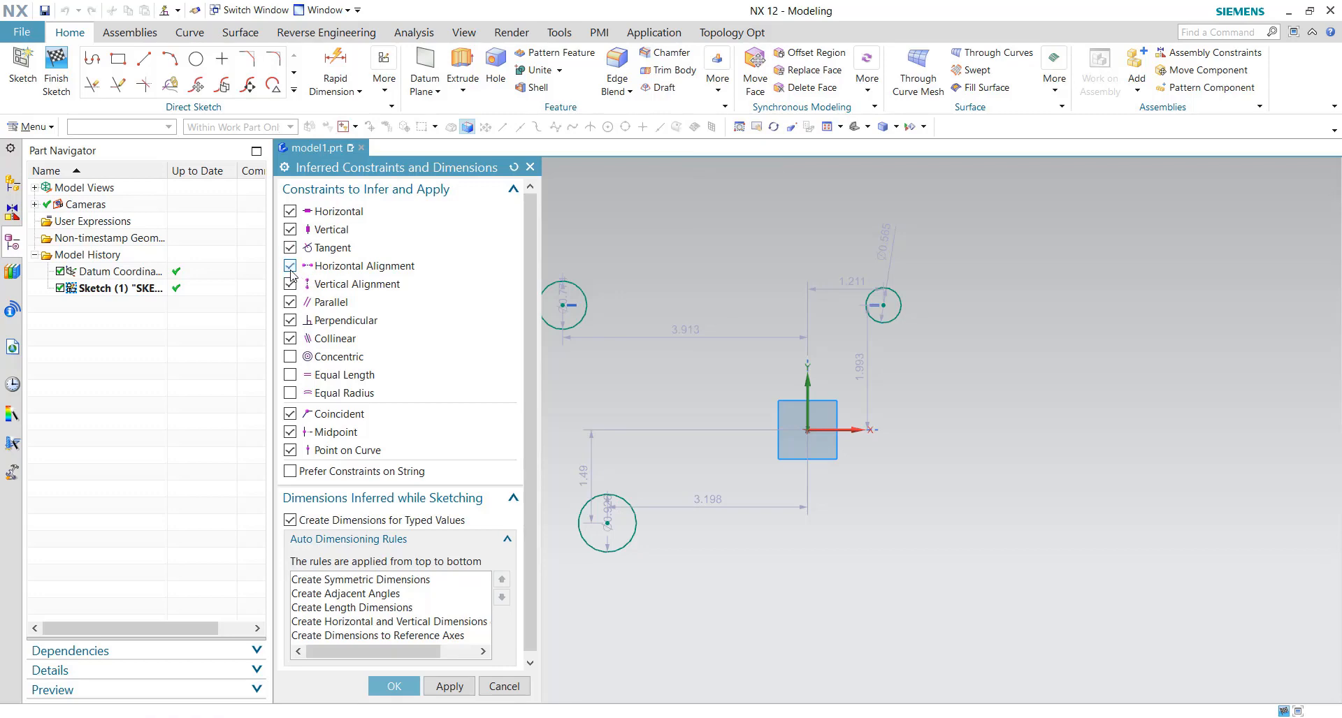
{"action": "mouse_move", "coordinate": [353, 289]}
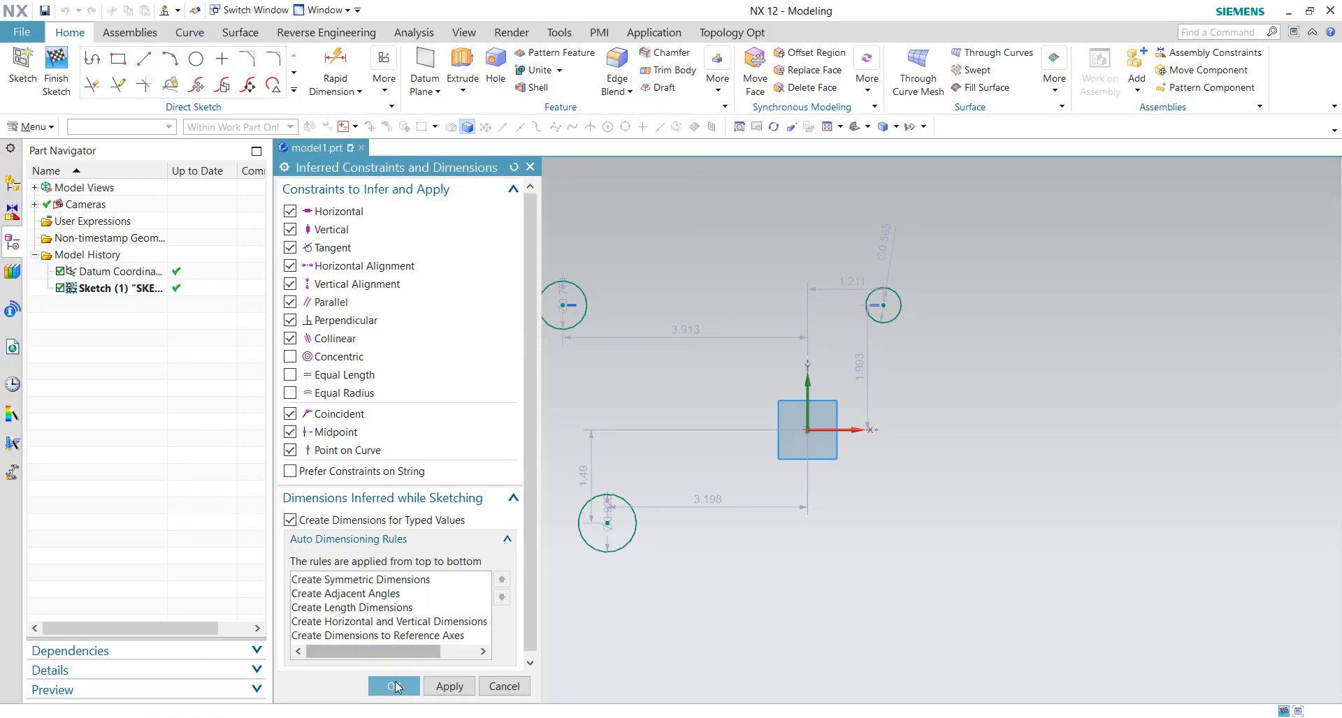
{"action": "left_click", "coordinate": [392, 687]}
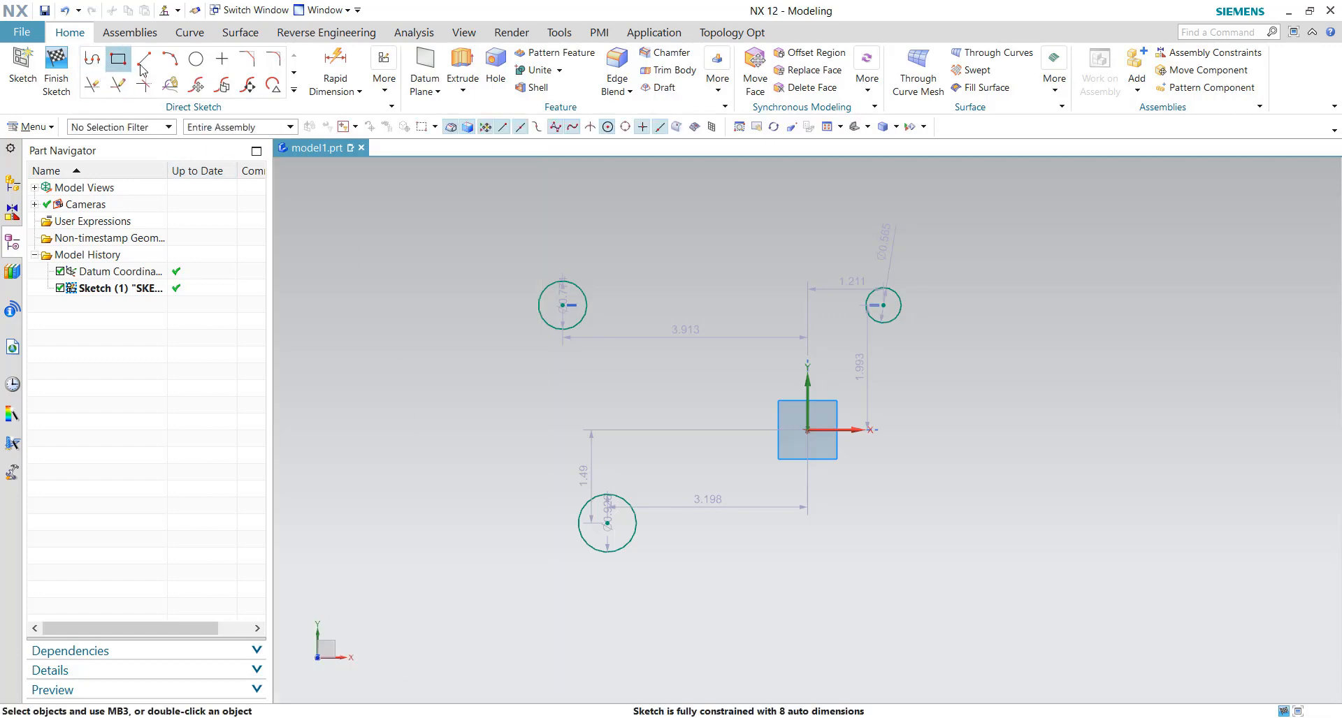
Start a Profile line with its first point lower right of the origin
{"action": "left_click", "coordinate": [93, 58]}
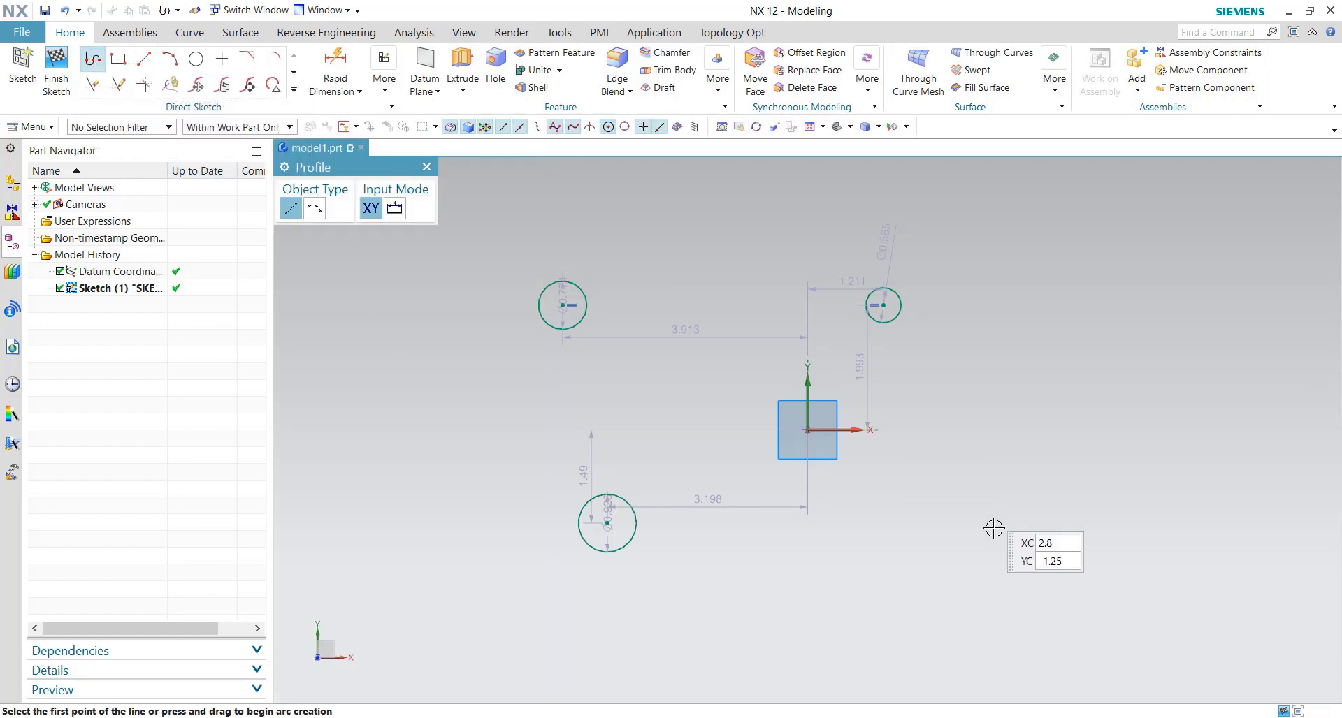
{"action": "left_click", "coordinate": [993, 529]}
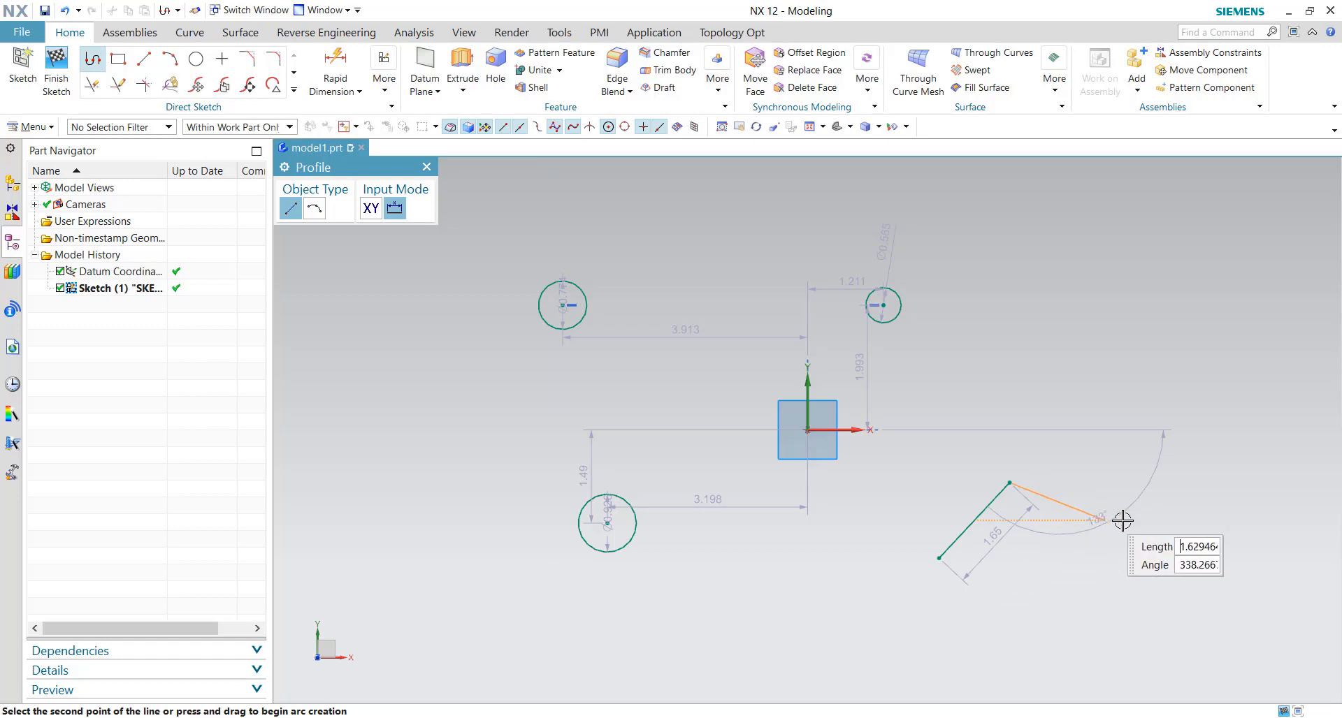